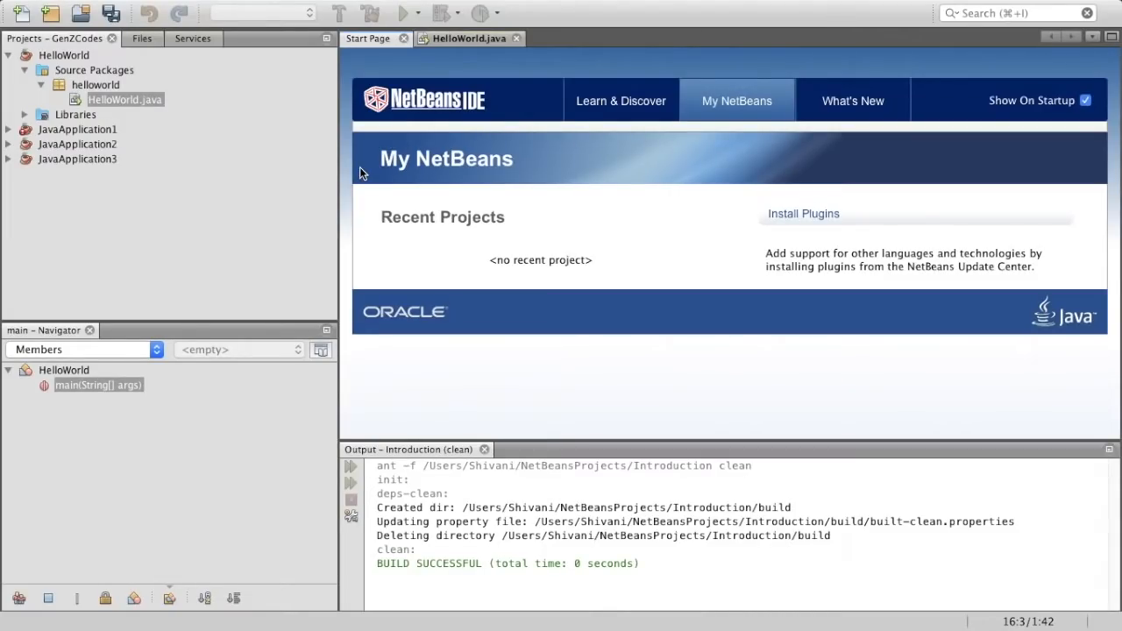
{"action": "mouse_move", "coordinate": [405, 186]}
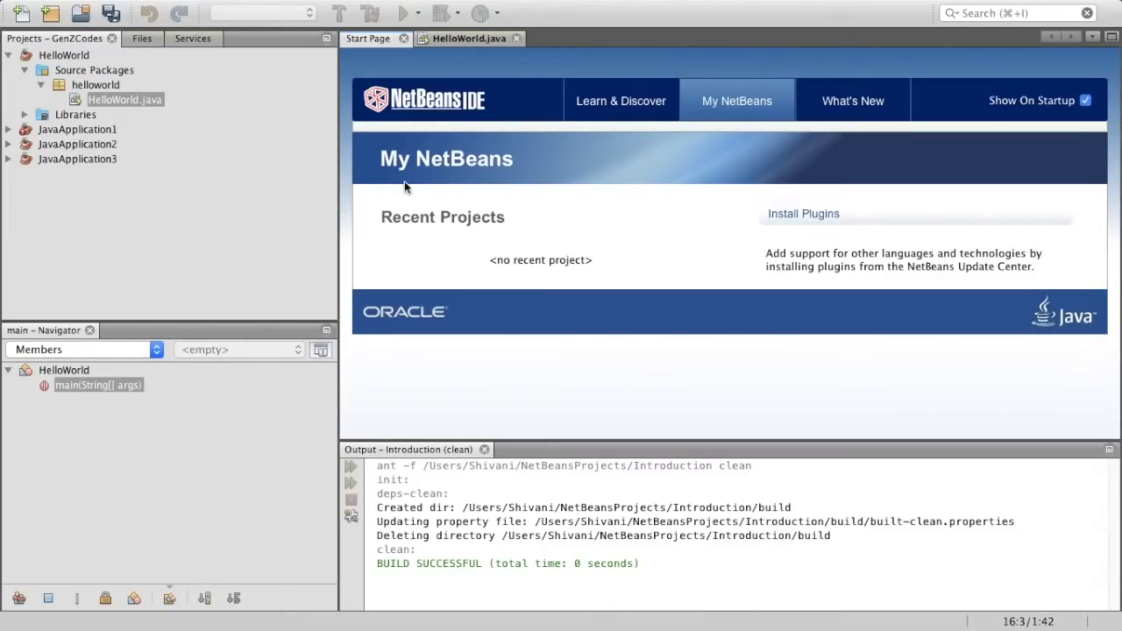
{"action": "mouse_move", "coordinate": [531, 172]}
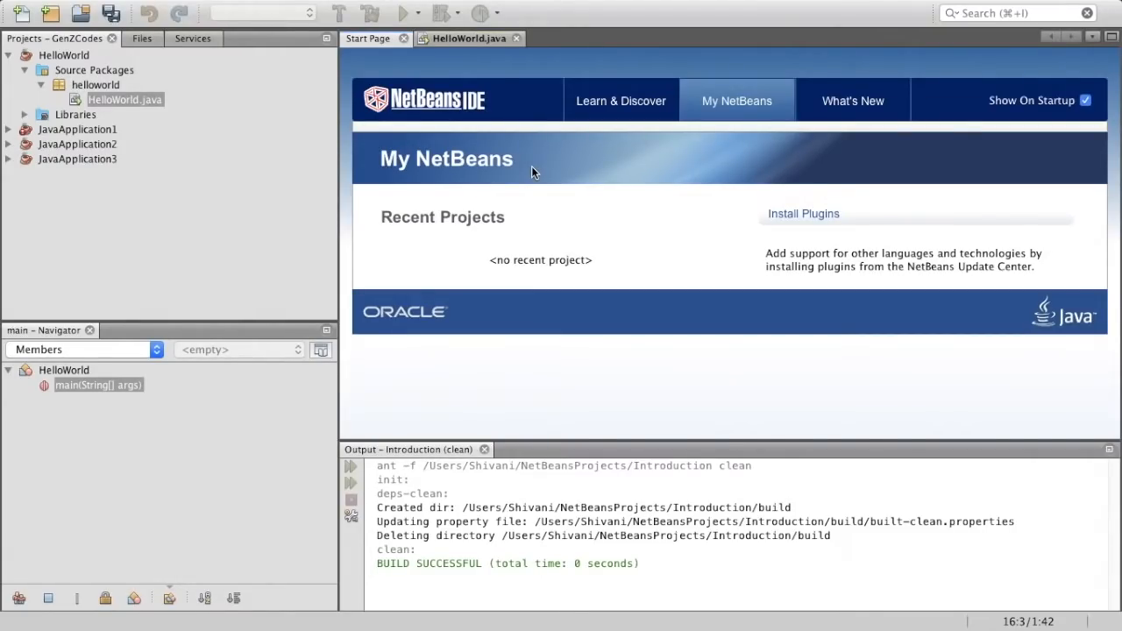
{"action": "mouse_move", "coordinate": [528, 162]}
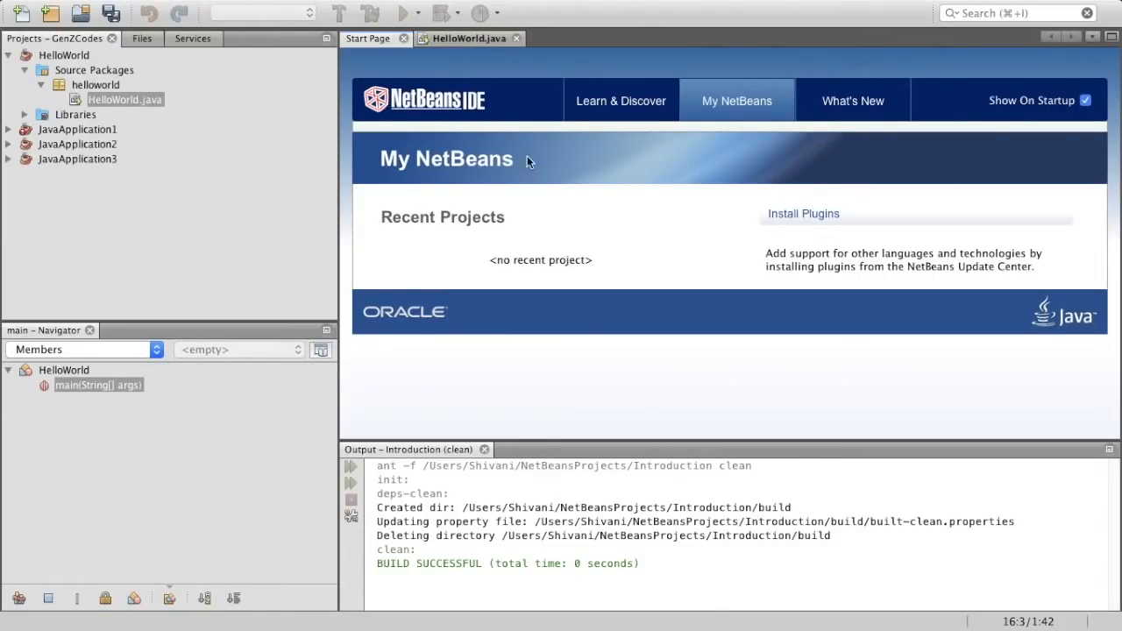
{"action": "mouse_move", "coordinate": [478, 151]}
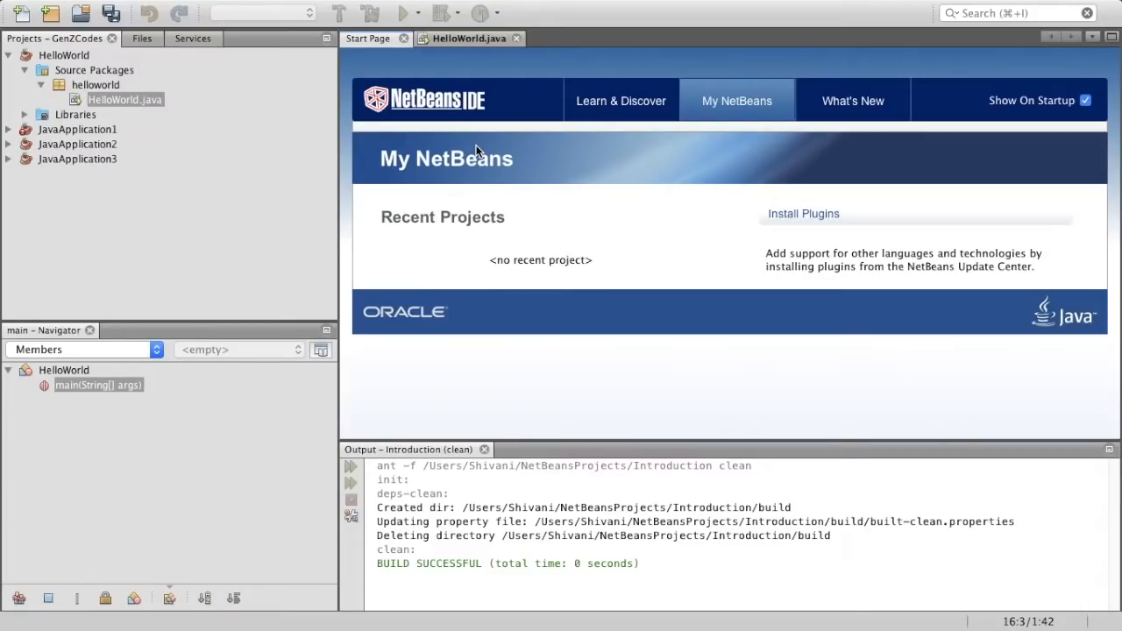
{"action": "mouse_move", "coordinate": [337, 137]}
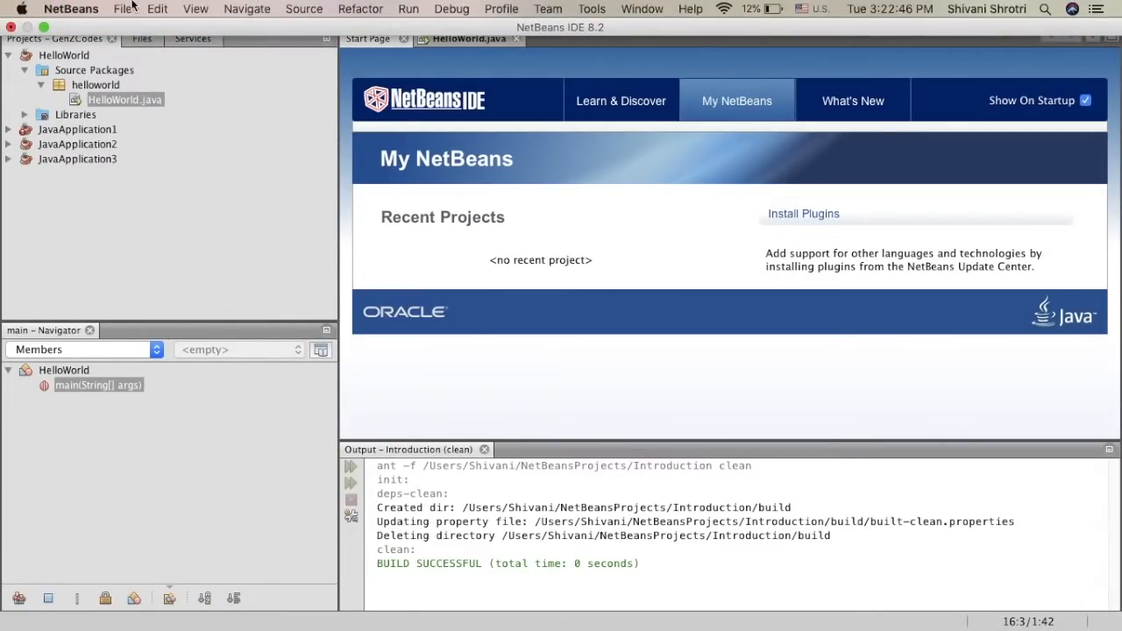
Open Project Groups from the File menu, start a new group, then cancel it
{"action": "left_click", "coordinate": [122, 9]}
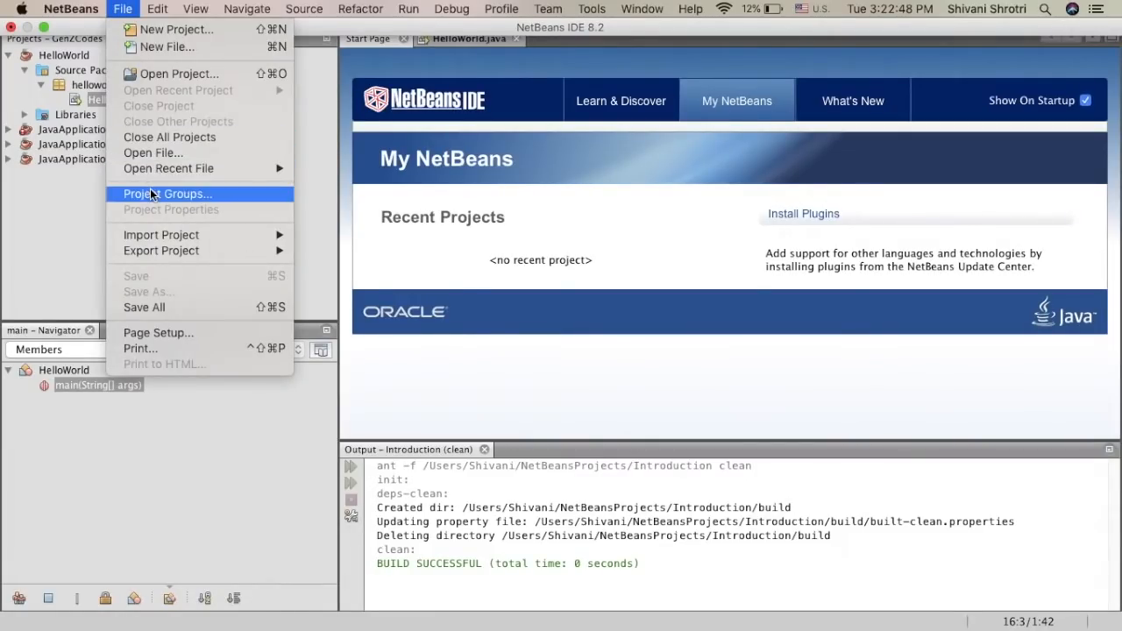
{"action": "left_click", "coordinate": [167, 193]}
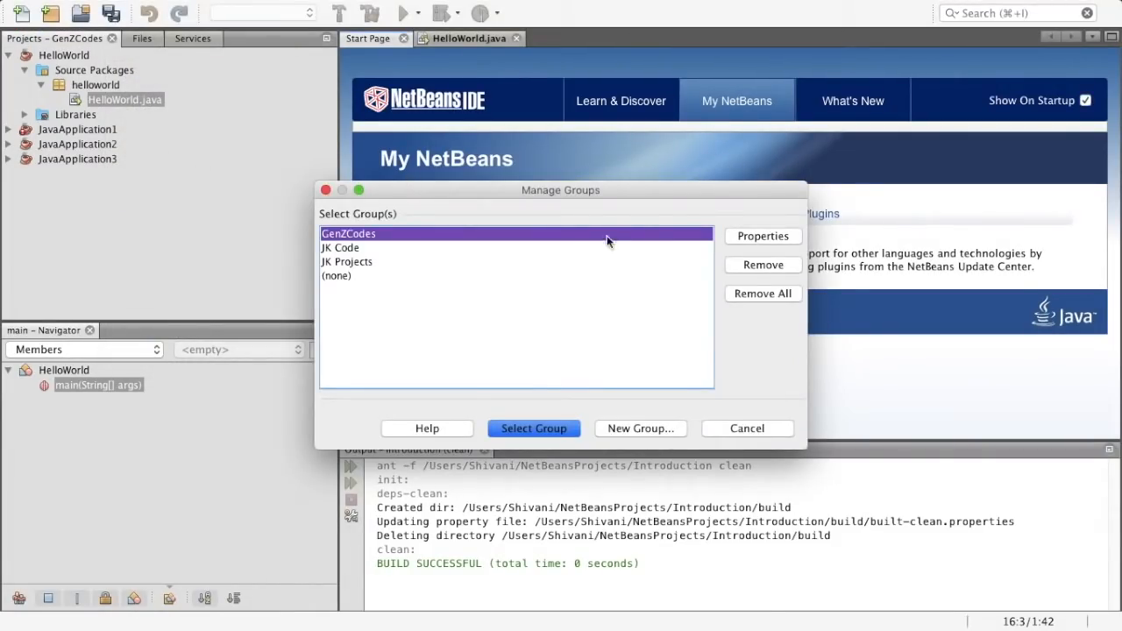
{"action": "left_click", "coordinate": [640, 428]}
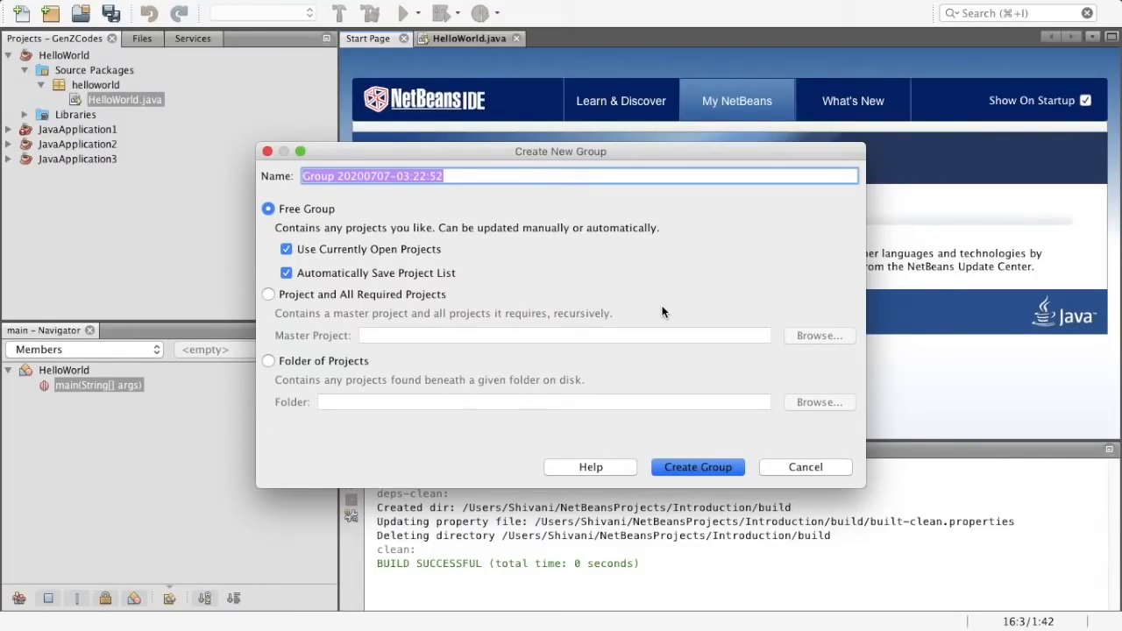
{"action": "mouse_move", "coordinate": [623, 298]}
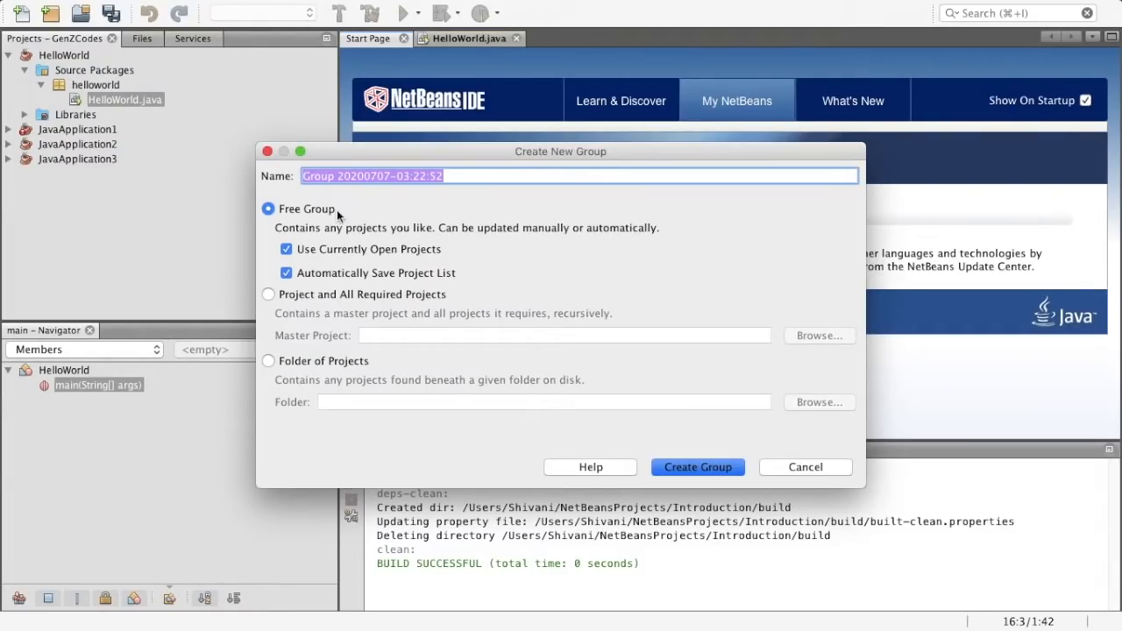
{"action": "mouse_move", "coordinate": [301, 375]}
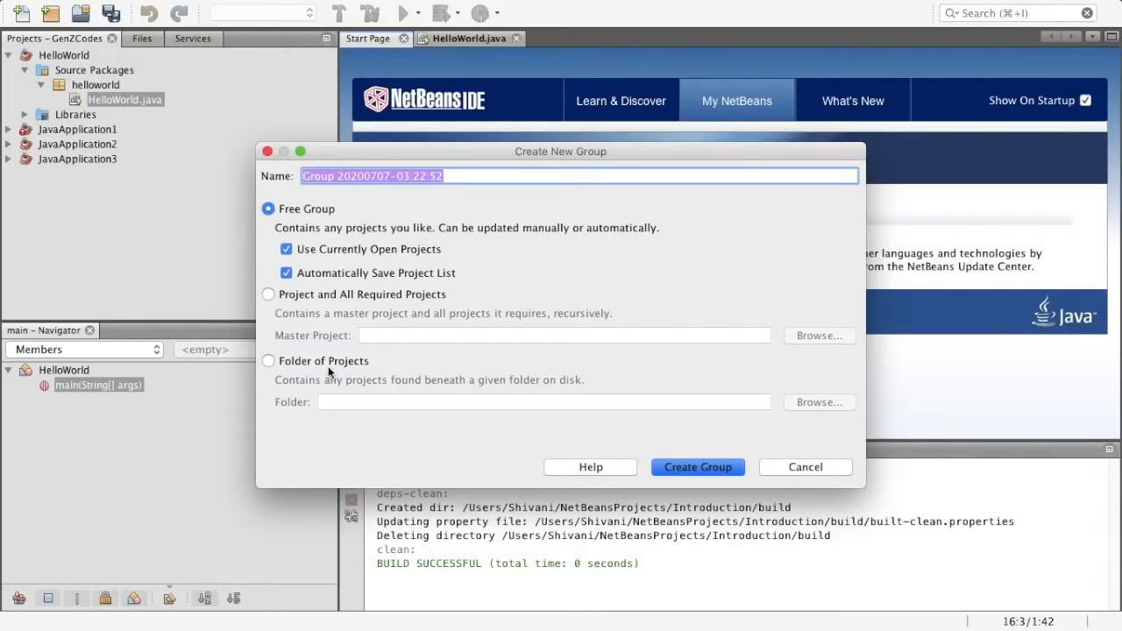
{"action": "mouse_move", "coordinate": [803, 461]}
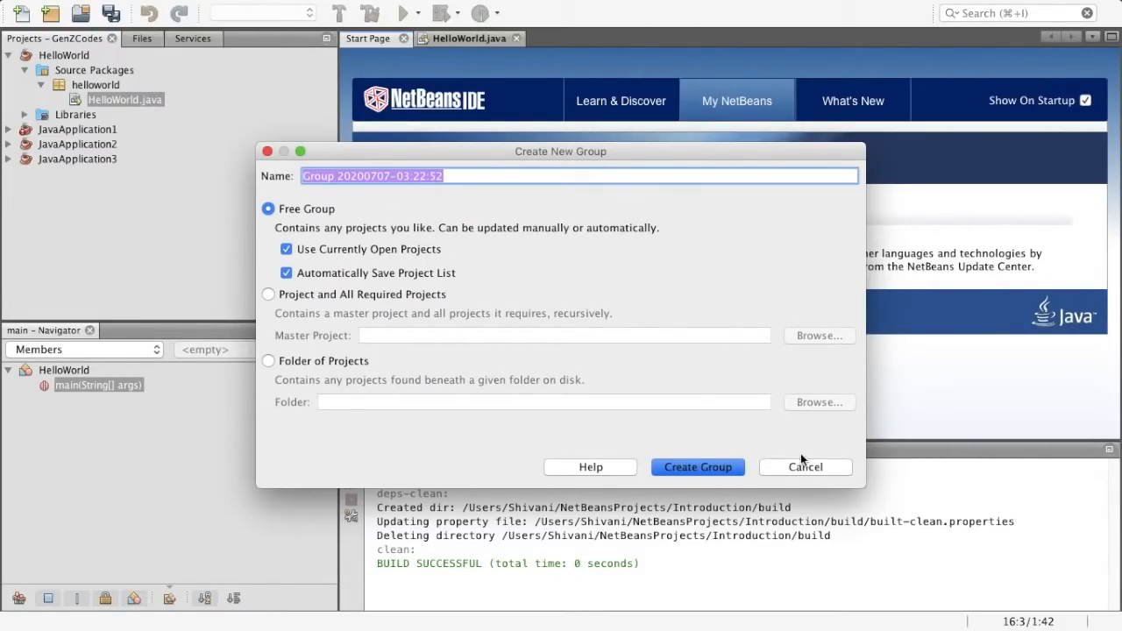
{"action": "mouse_move", "coordinate": [824, 467]}
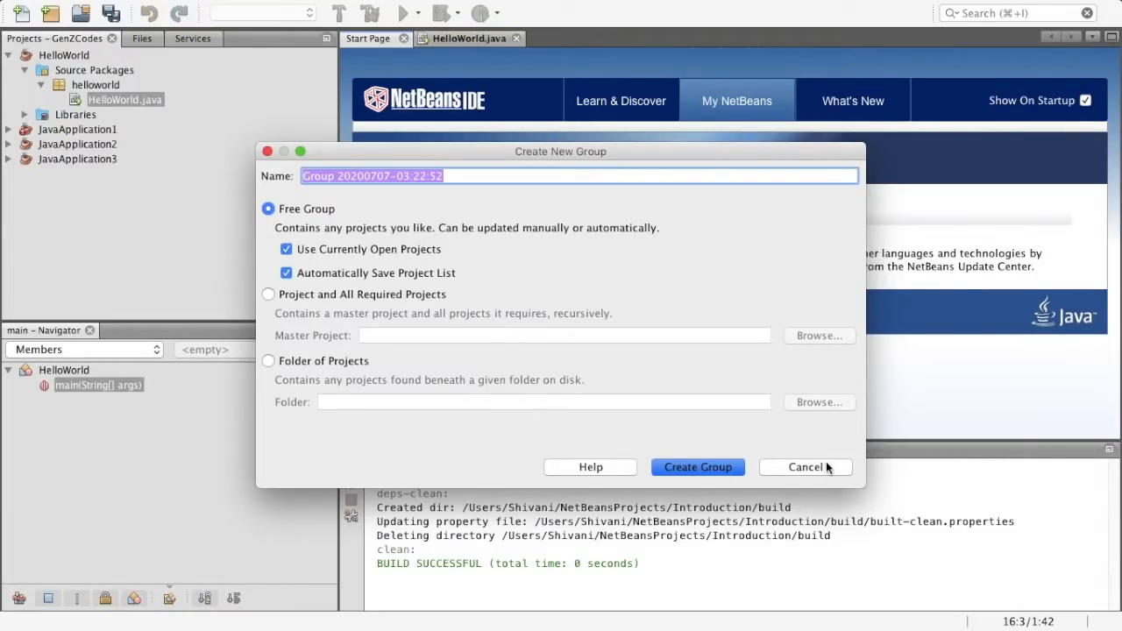
{"action": "left_click", "coordinate": [804, 466]}
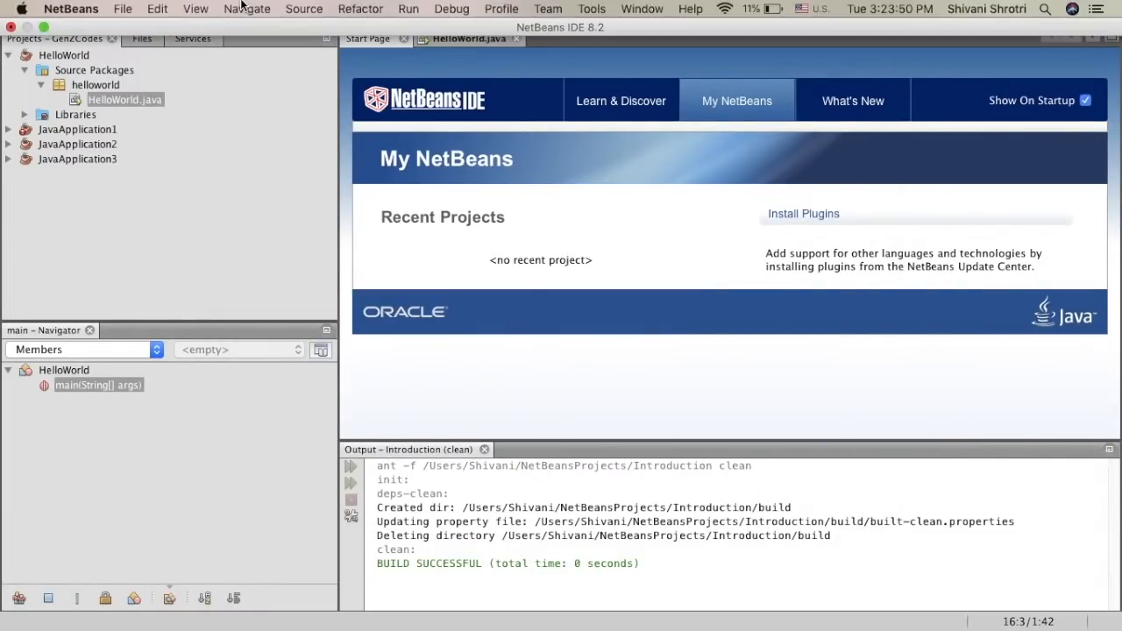
Start a new Java Application project and advance to its naming page
{"action": "left_click", "coordinate": [122, 9]}
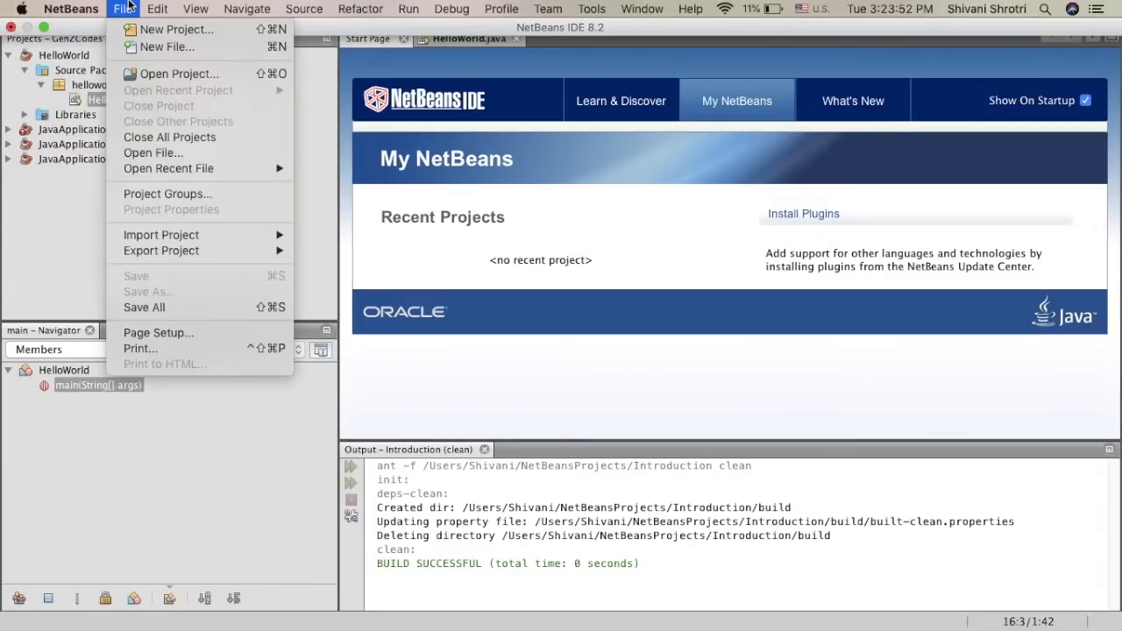
{"action": "left_click", "coordinate": [175, 29]}
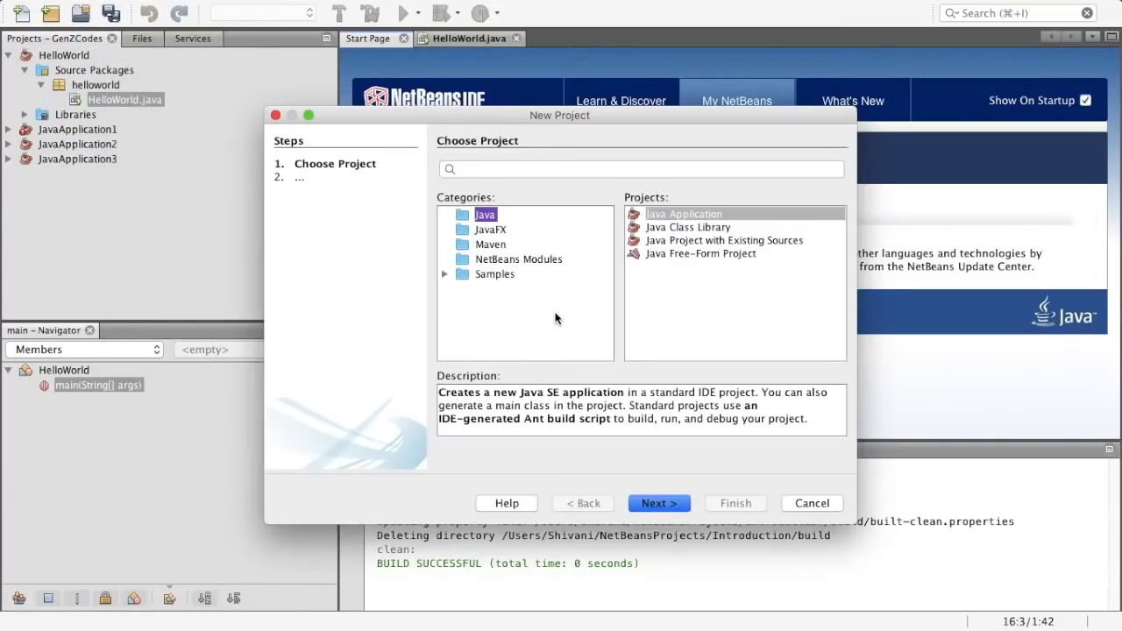
{"action": "mouse_move", "coordinate": [623, 509]}
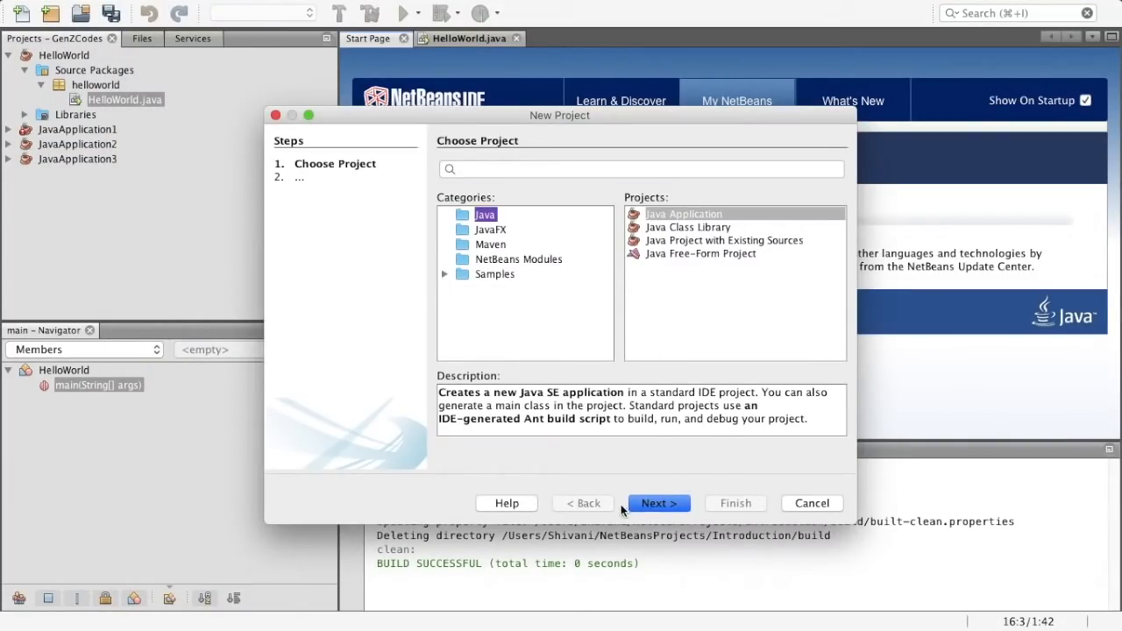
{"action": "left_click", "coordinate": [658, 503]}
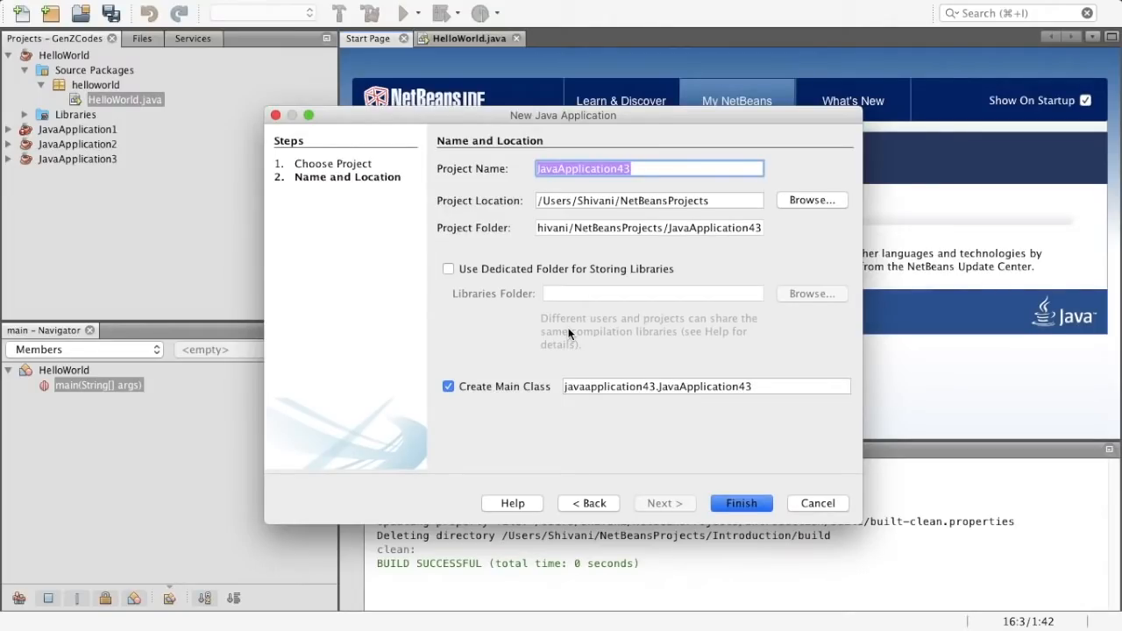
{"action": "mouse_move", "coordinate": [745, 499]}
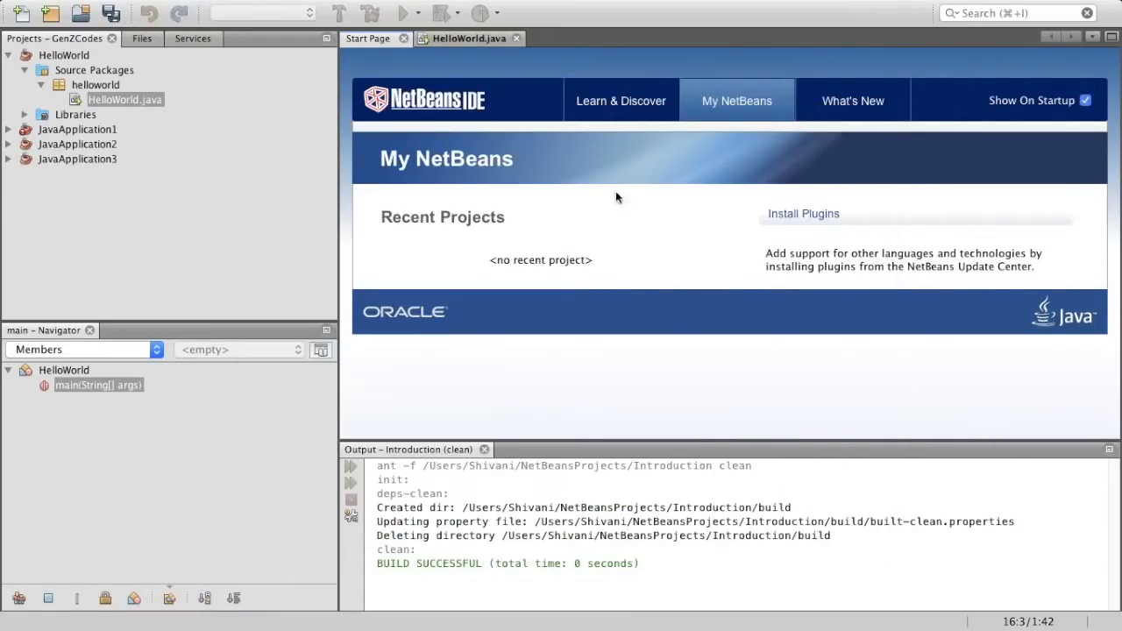
Walk through the header comment and println line by selecting them in HelloWorld.java
{"action": "left_click", "coordinate": [469, 37]}
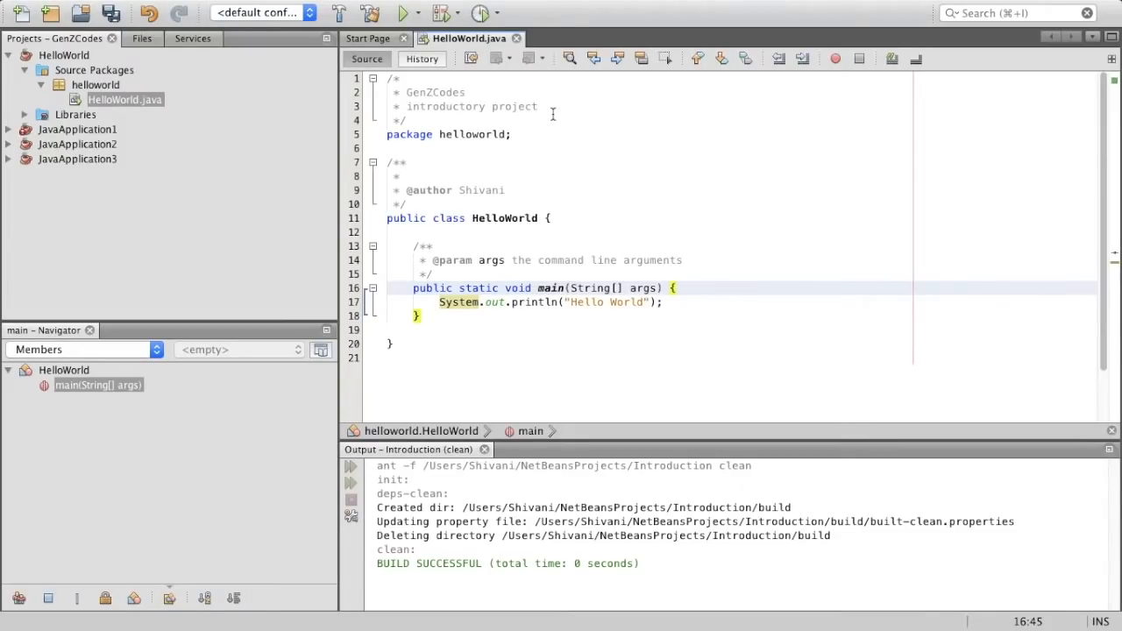
{"action": "left_click", "coordinate": [395, 79]}
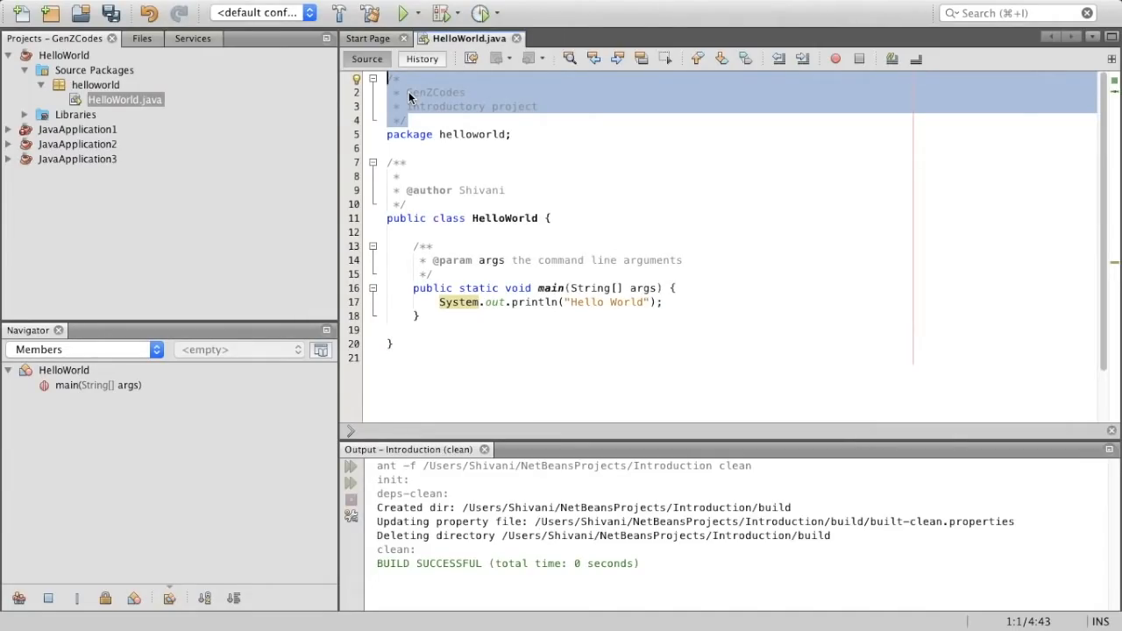
{"action": "left_click", "coordinate": [419, 106]}
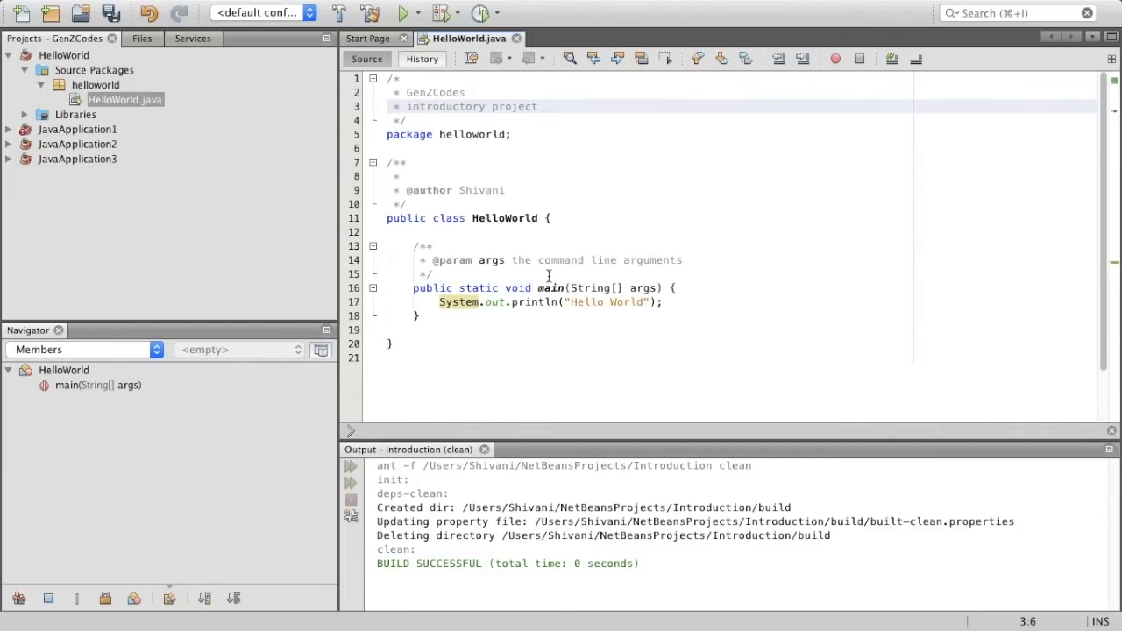
{"action": "left_click", "coordinate": [544, 302]}
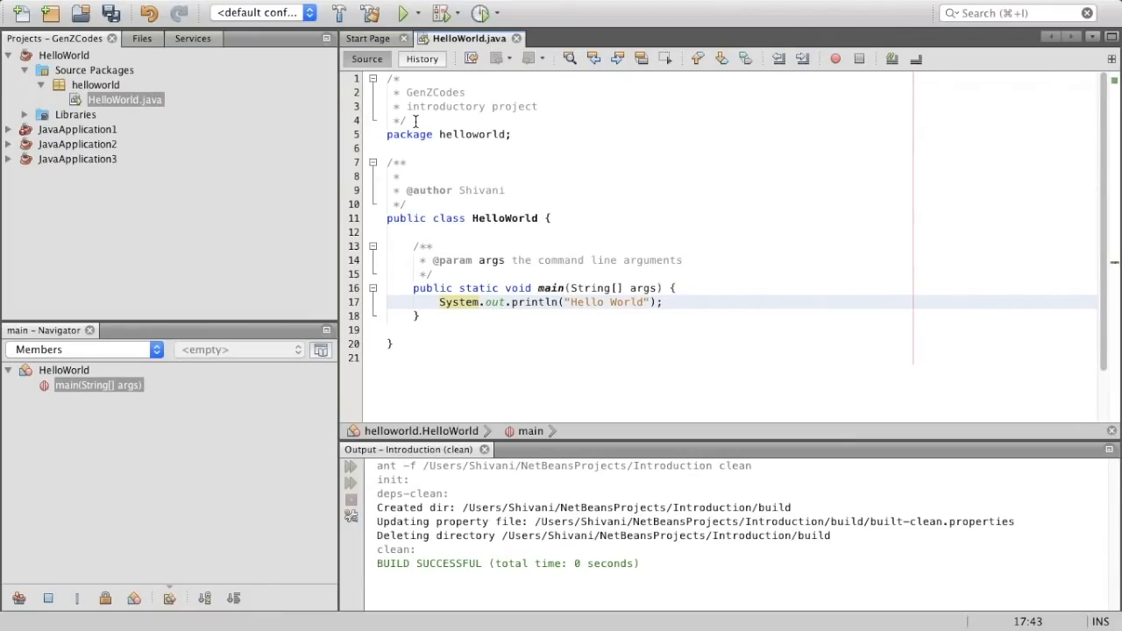
{"action": "left_click", "coordinate": [661, 302]}
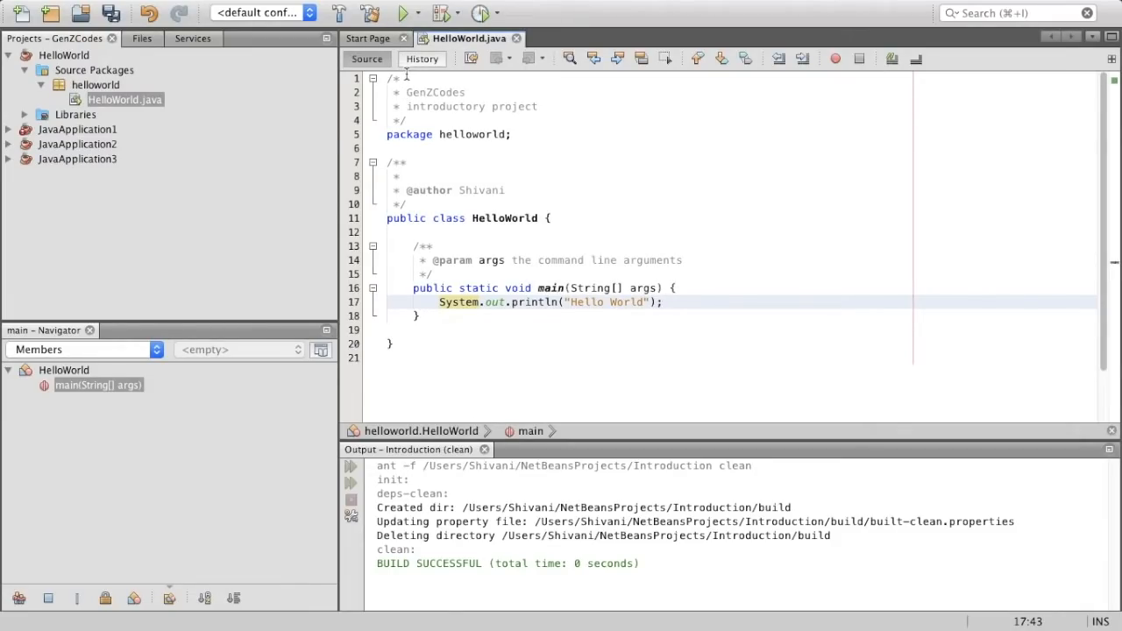
{"action": "left_click", "coordinate": [396, 78]}
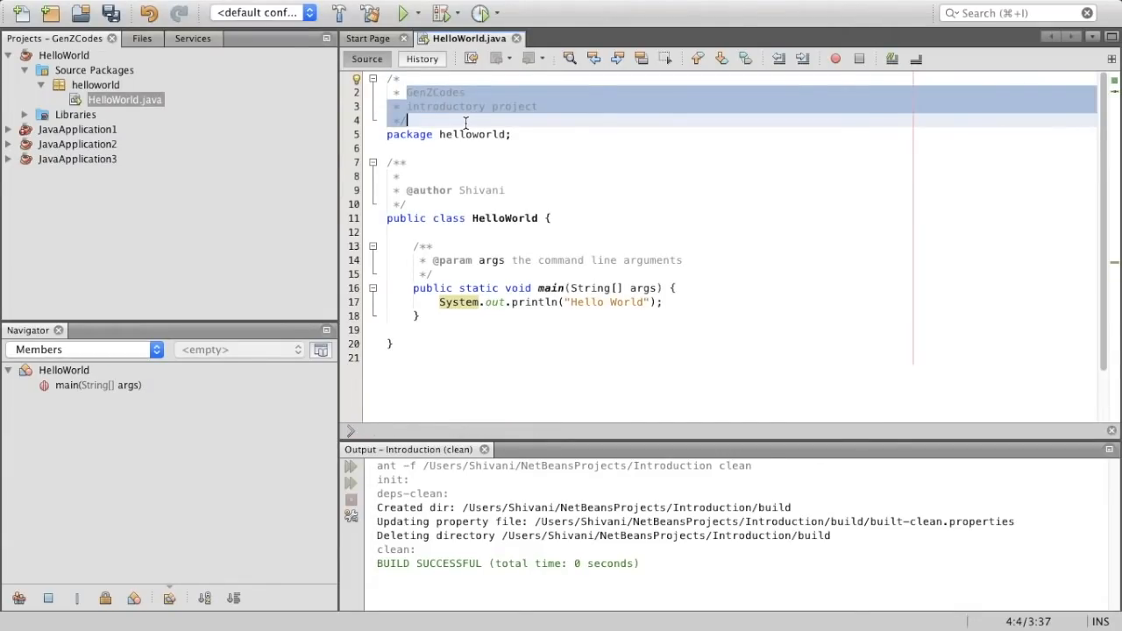
{"action": "left_click", "coordinate": [465, 121]}
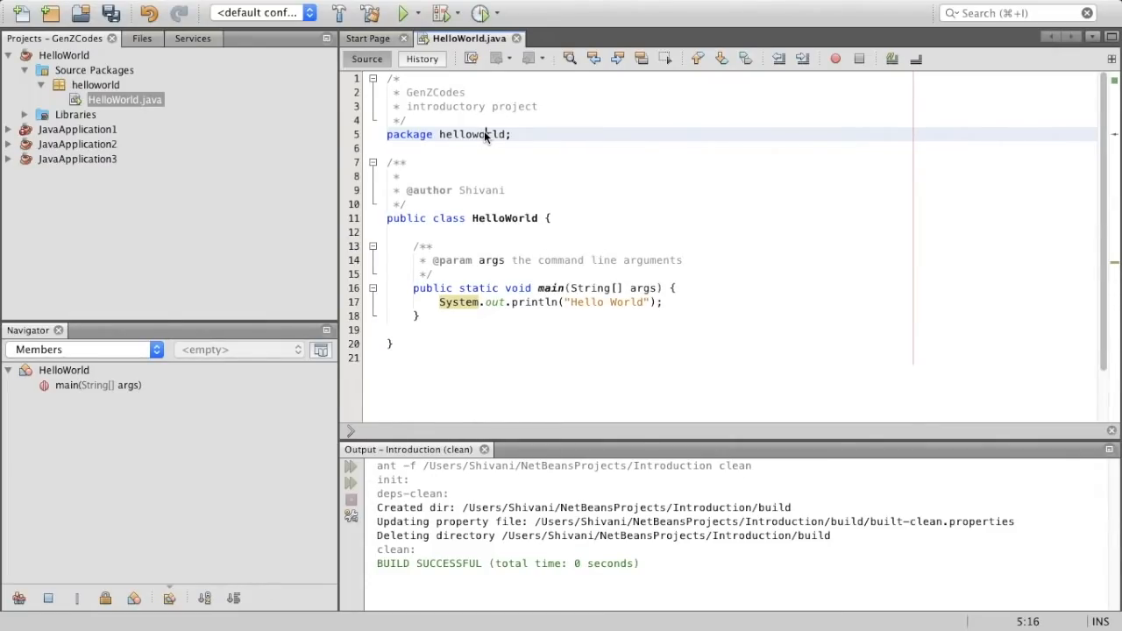
{"action": "mouse_move", "coordinate": [537, 144]}
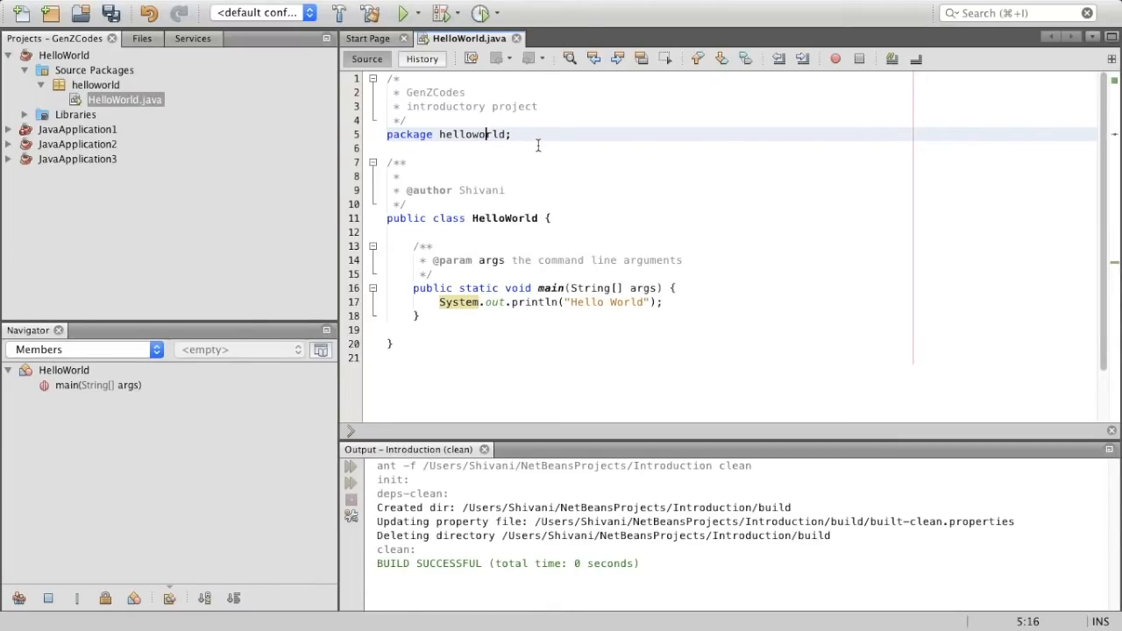
Highlight the HelloWorld class, main signature, closing braces, and the printed Hello World output
{"action": "left_click", "coordinate": [385, 219]}
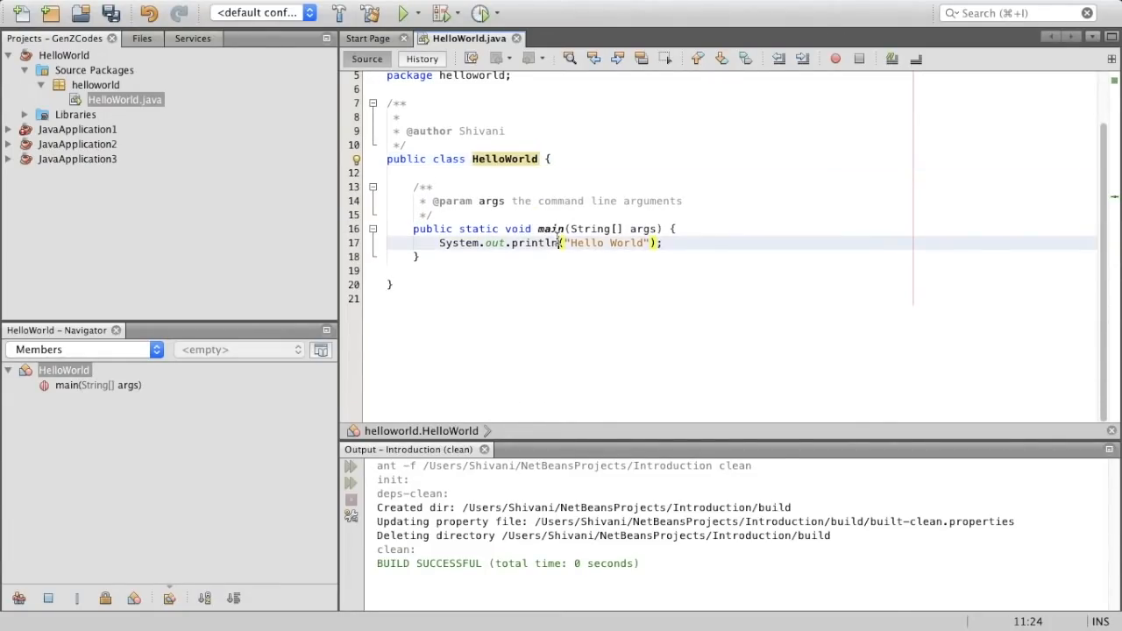
{"action": "left_click", "coordinate": [629, 227]}
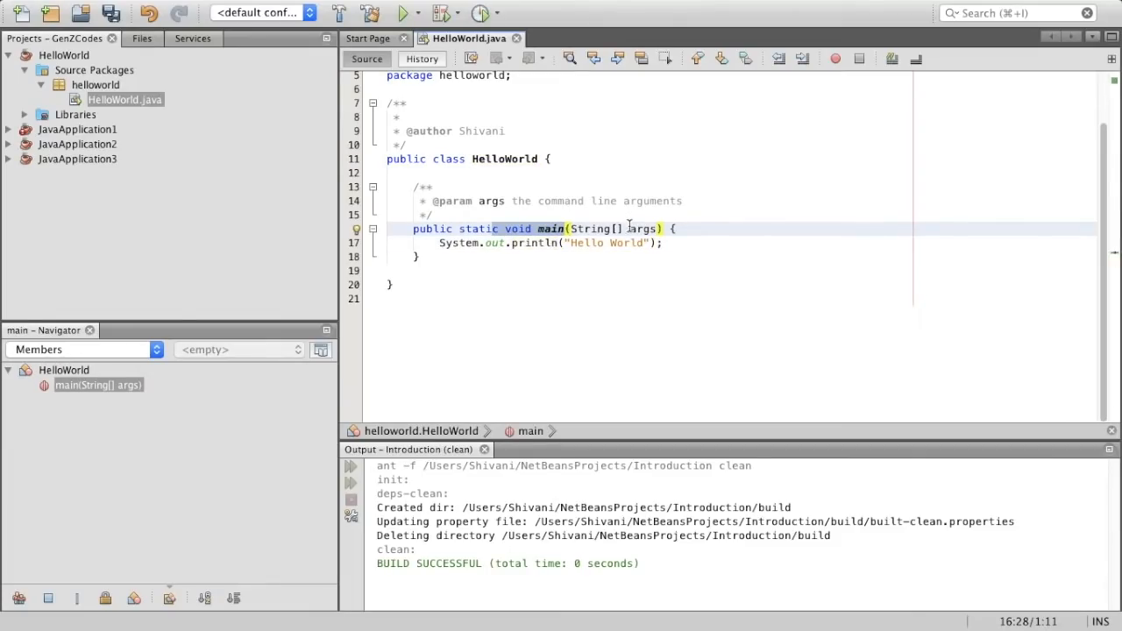
{"action": "left_click", "coordinate": [642, 229]}
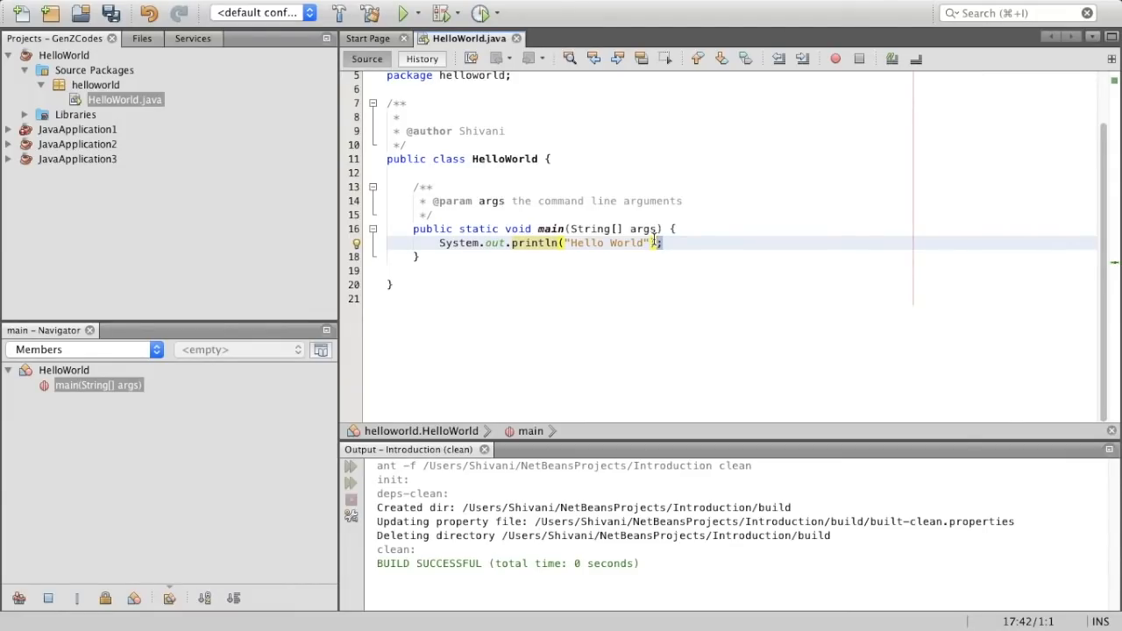
{"action": "left_click", "coordinate": [414, 256]}
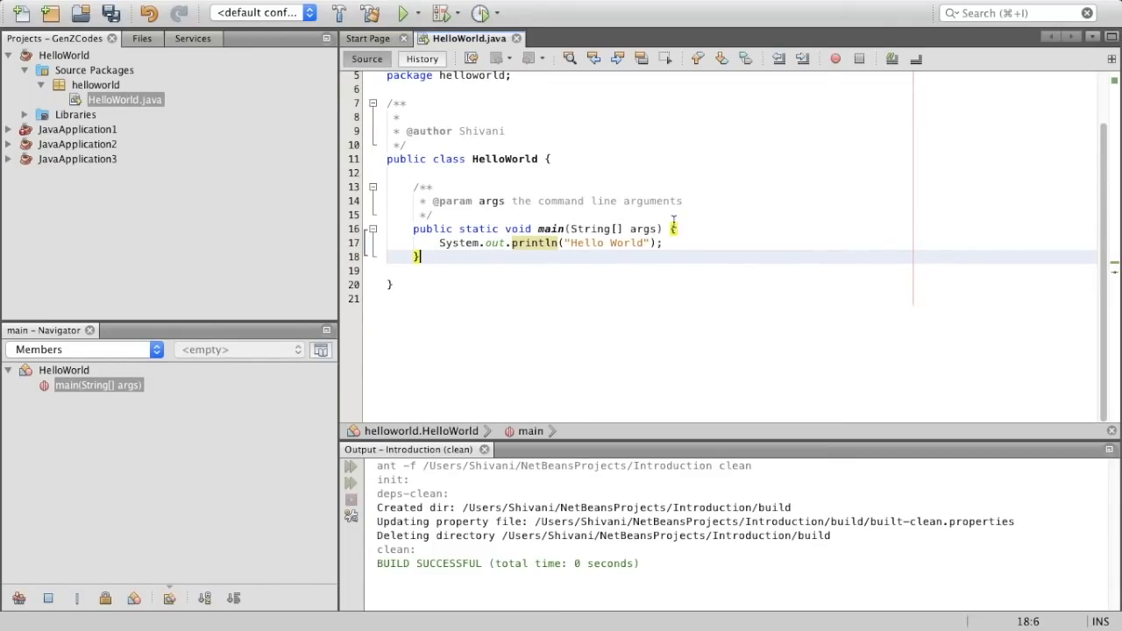
{"action": "left_click", "coordinate": [393, 287]}
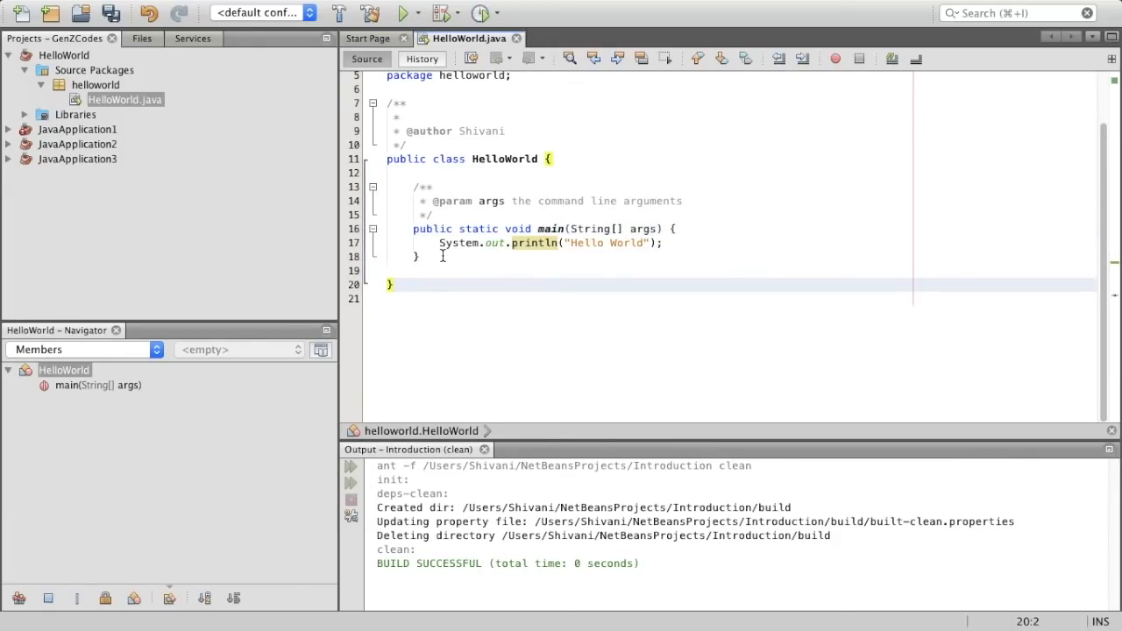
{"action": "scroll", "scroll_direction": "up", "scroll_amount": 3}
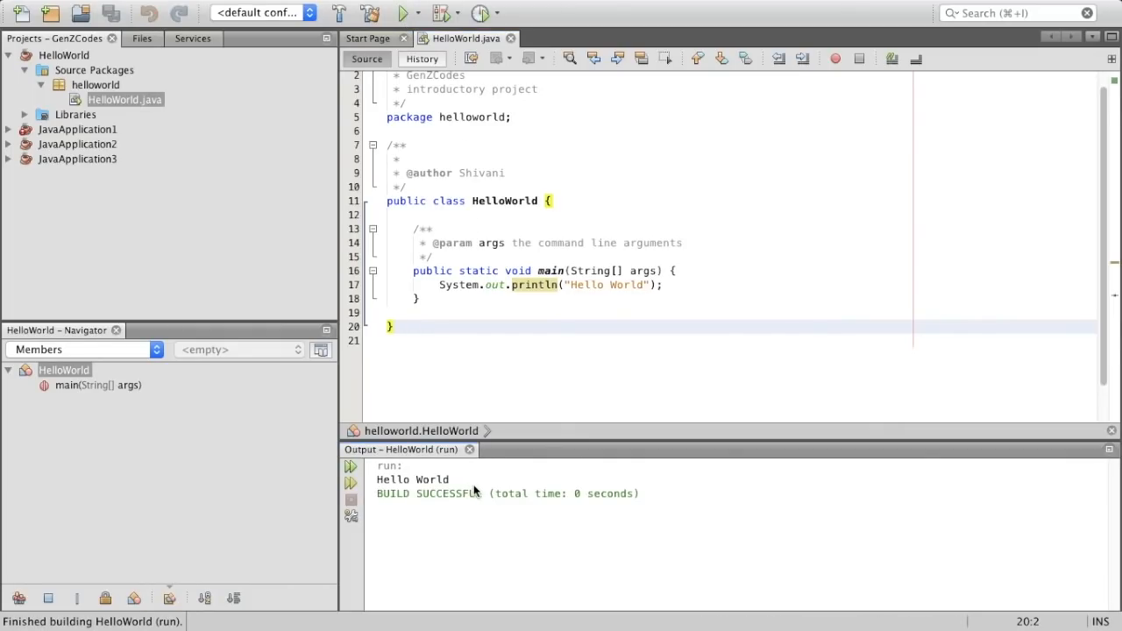
{"action": "mouse_move", "coordinate": [476, 488]}
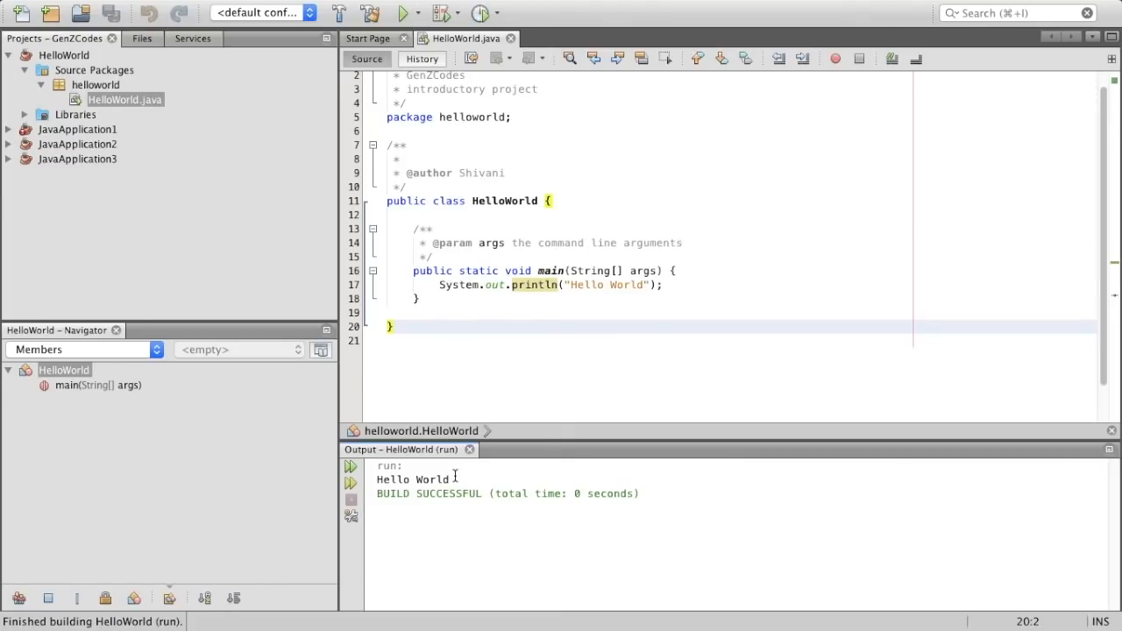
{"action": "double_click", "coordinate": [412, 480]}
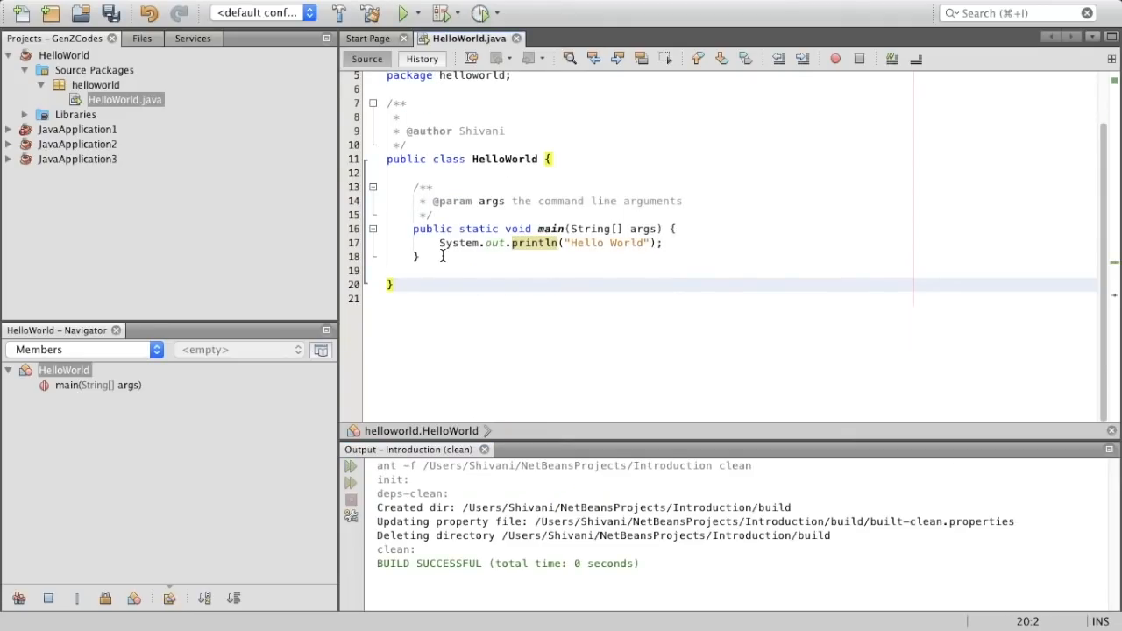
{"action": "left_click", "coordinate": [392, 284]}
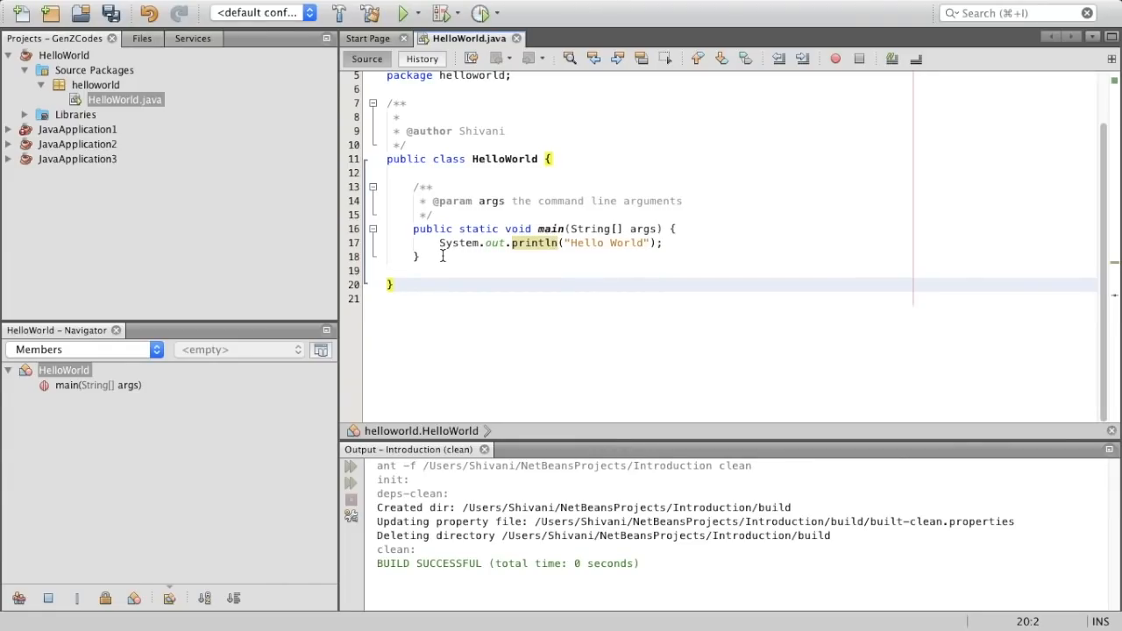
{"action": "left_click", "coordinate": [392, 284]}
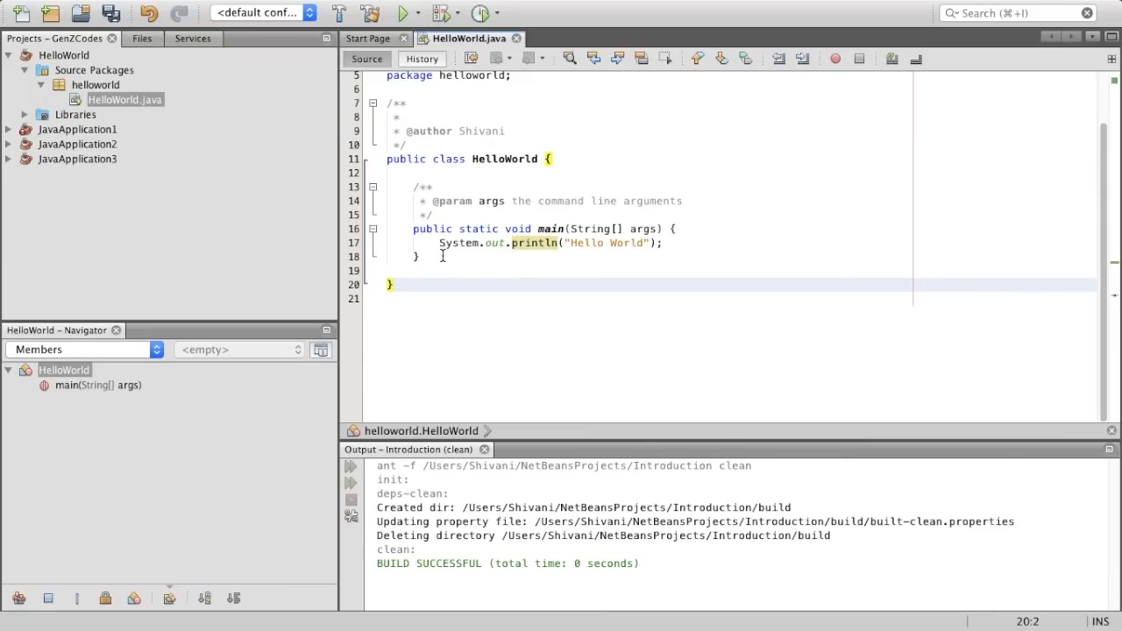
{"action": "left_click", "coordinate": [393, 285]}
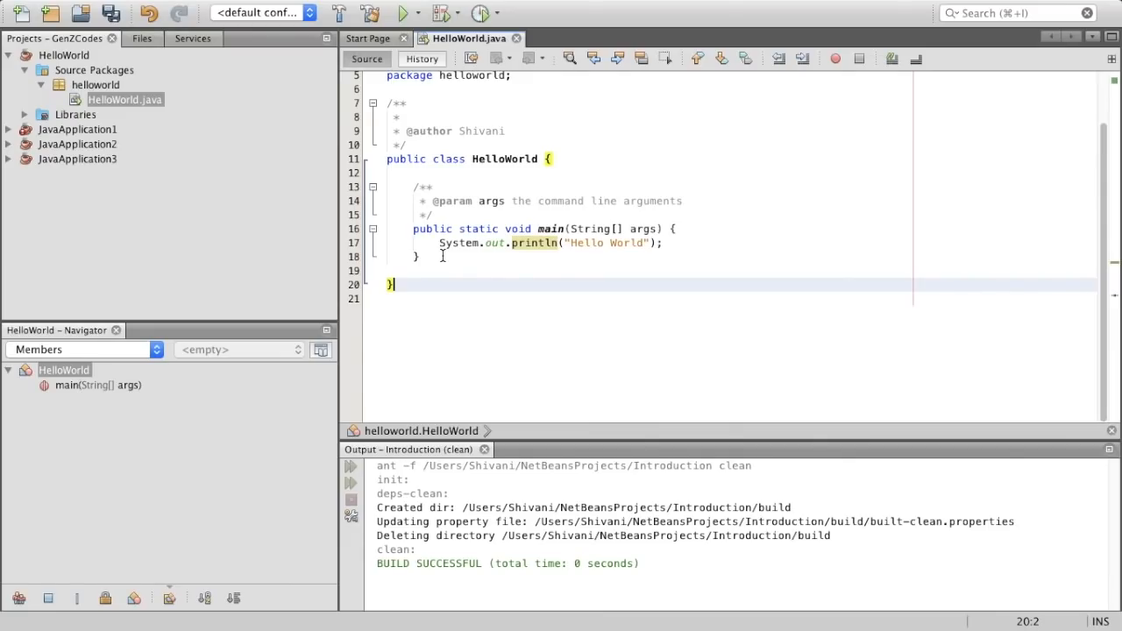